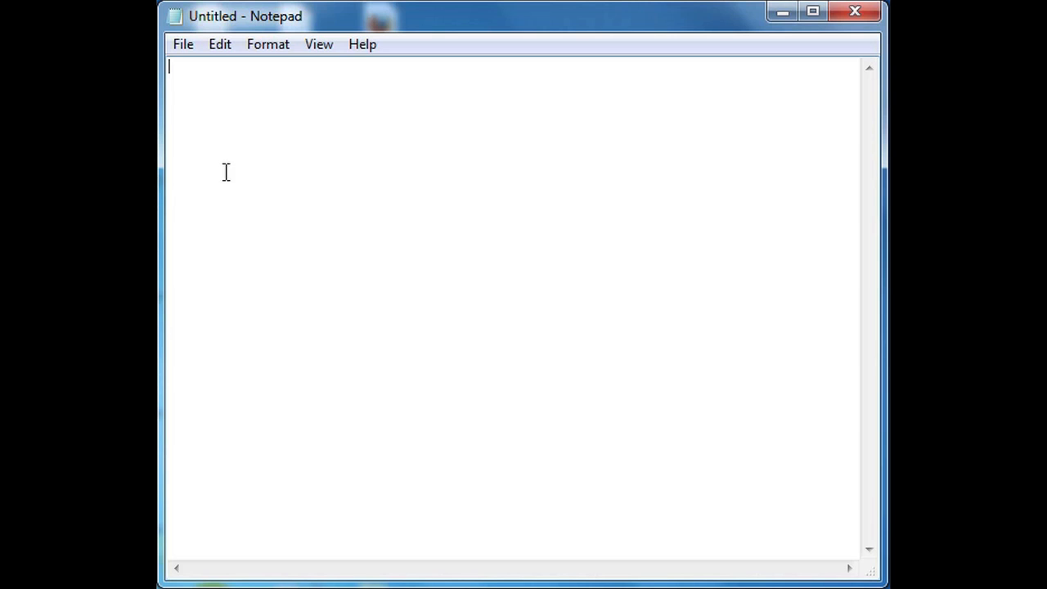
Step: Bring up Notepad's Open dialog from the File menu
{"action": "left_click", "coordinate": [183, 43]}
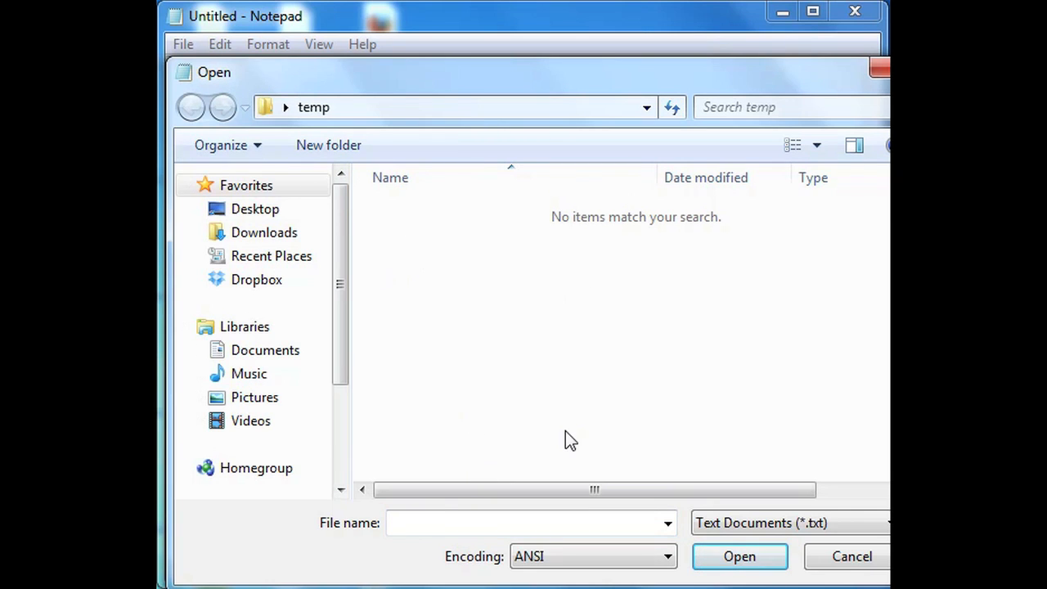
Step: Filter the folder with *.exe and load SpotifySetup.exe as garbled text
{"action": "type", "text": "*.exe"}
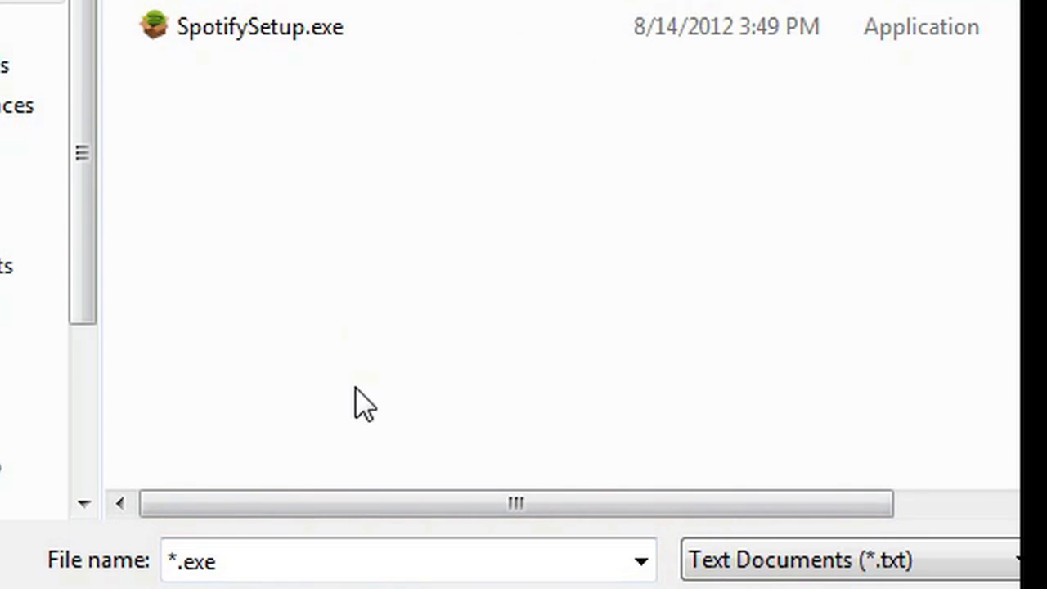
{"action": "left_click", "coordinate": [258, 26]}
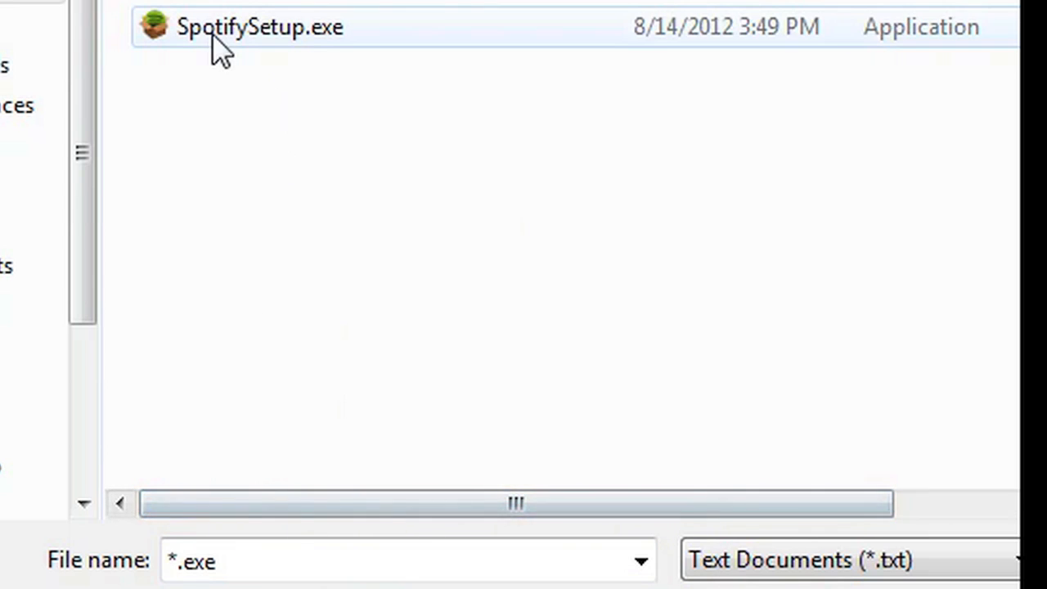
{"action": "double_click", "coordinate": [258, 26]}
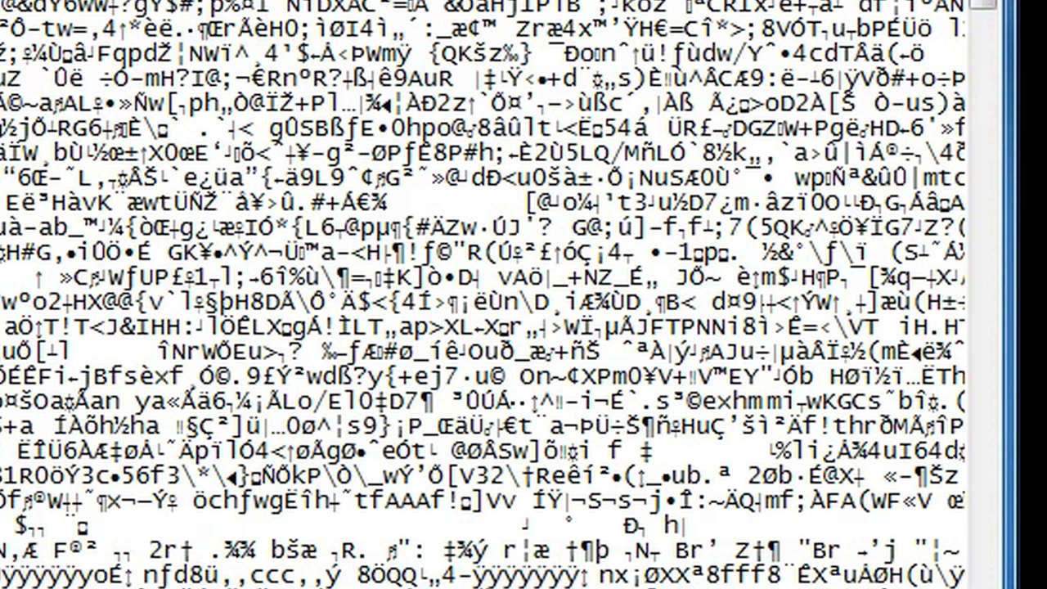